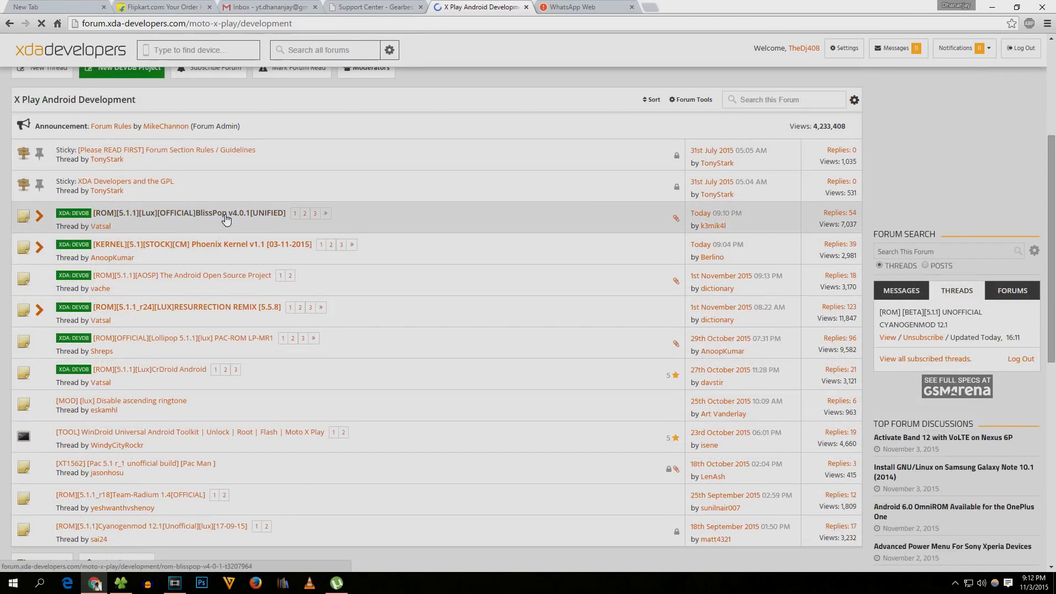
Open the CyanogenMod for Moto X Play thread from the forum list and bring its tab into view.
scroll(down, 3)
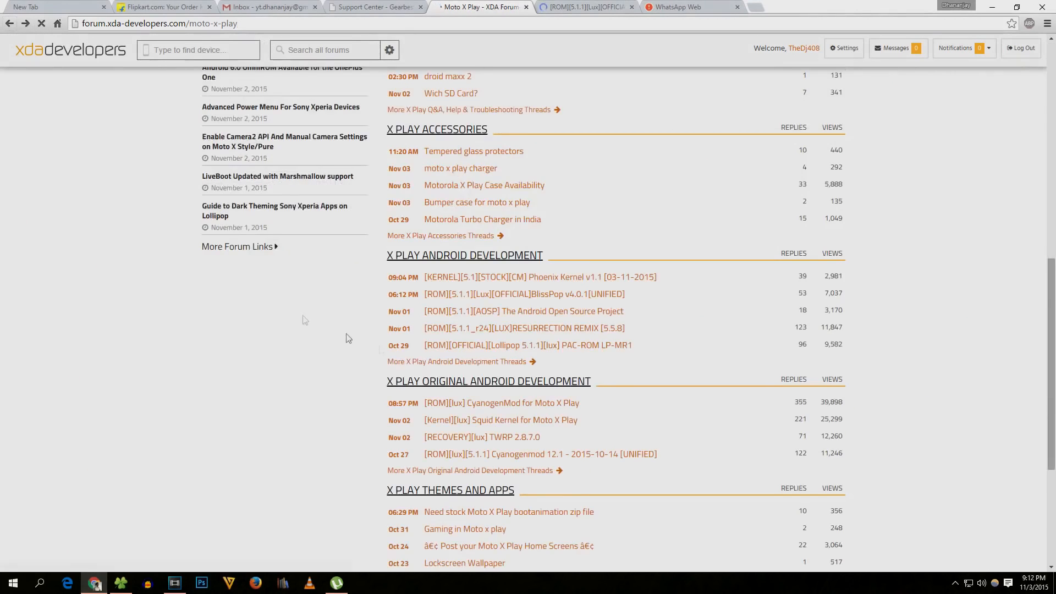
scroll(down, 3)
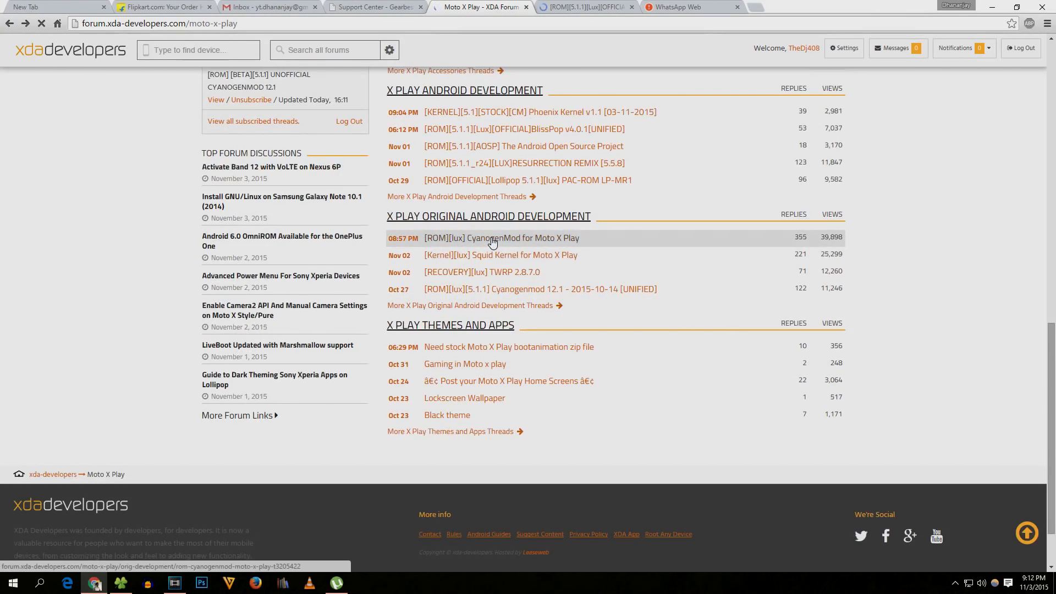
click(532, 129)
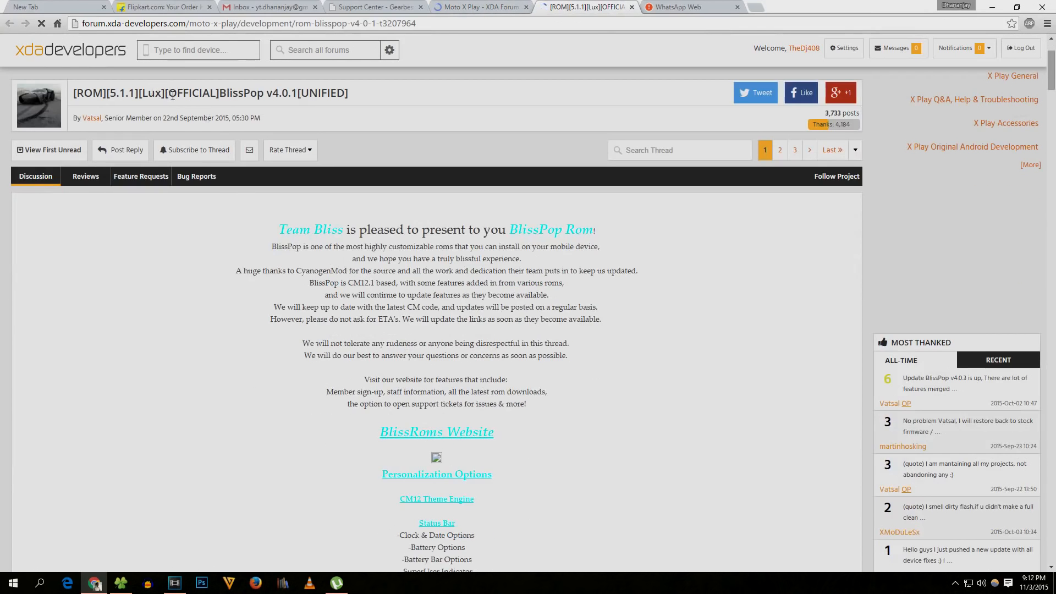
scroll(down, 3)
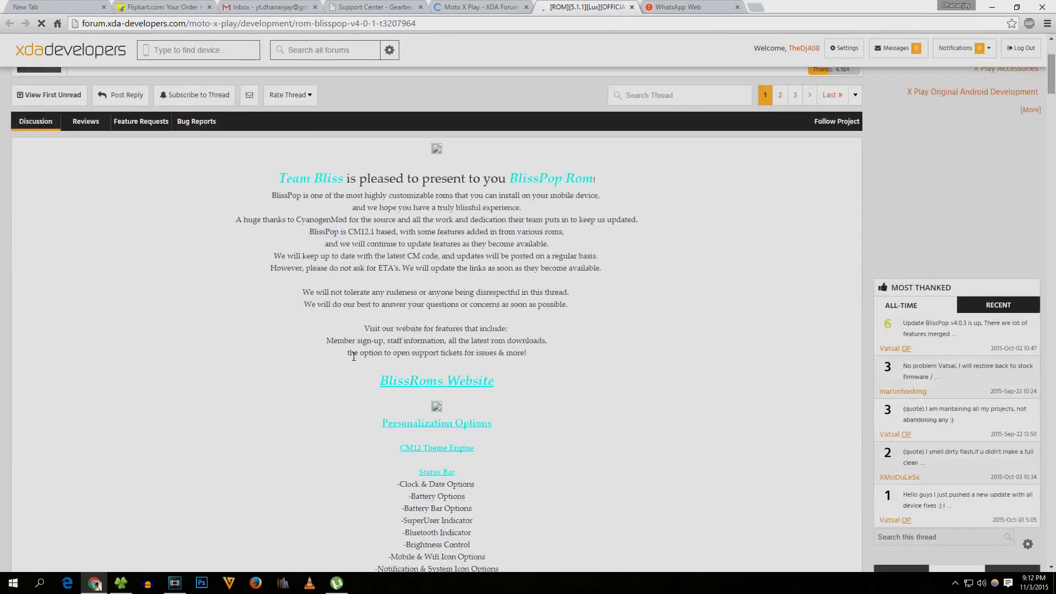
scroll(down, 3)
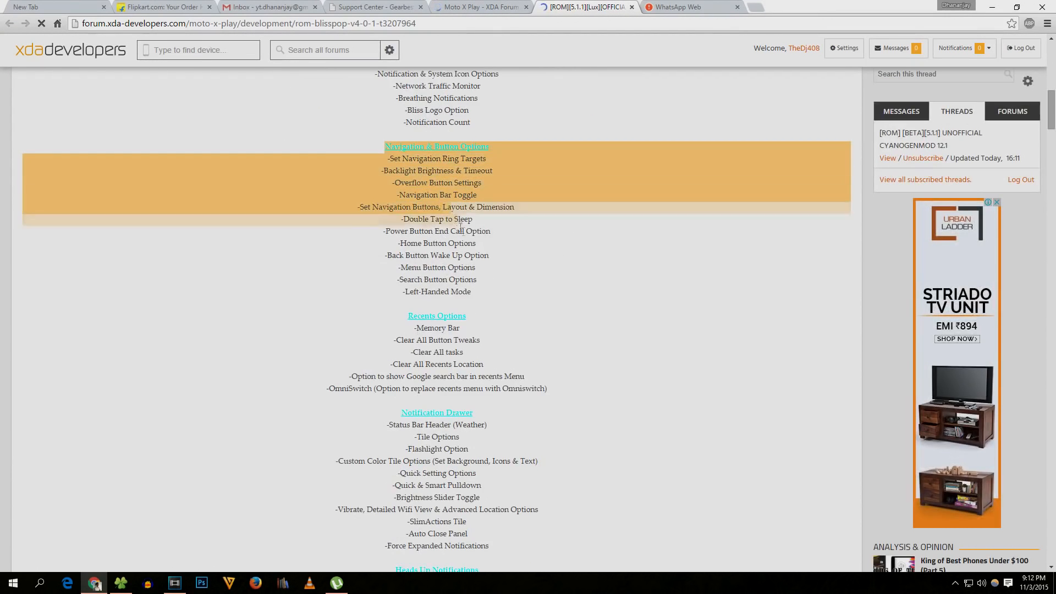
click(481, 7)
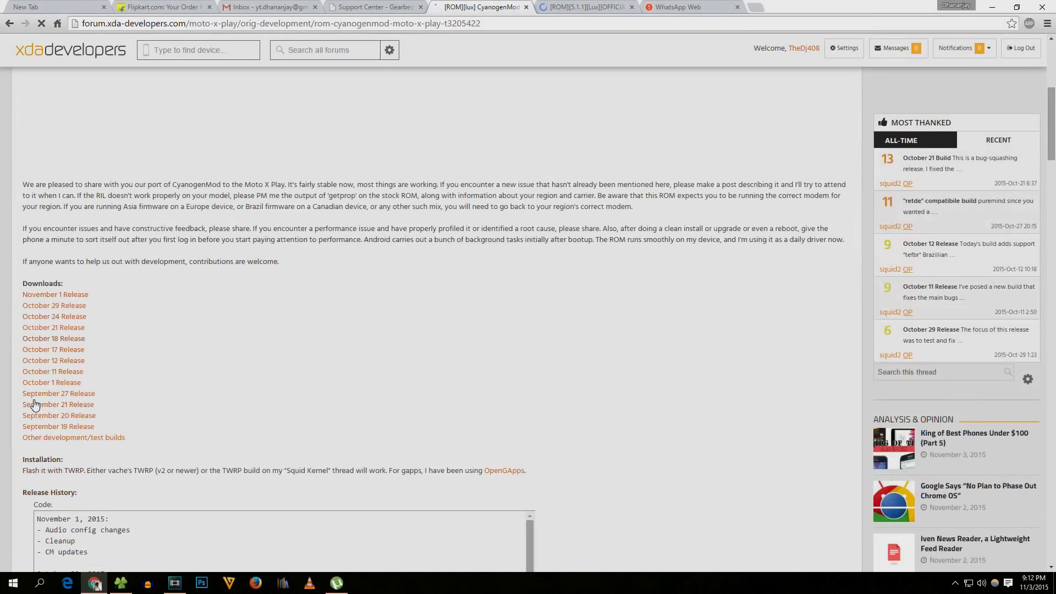